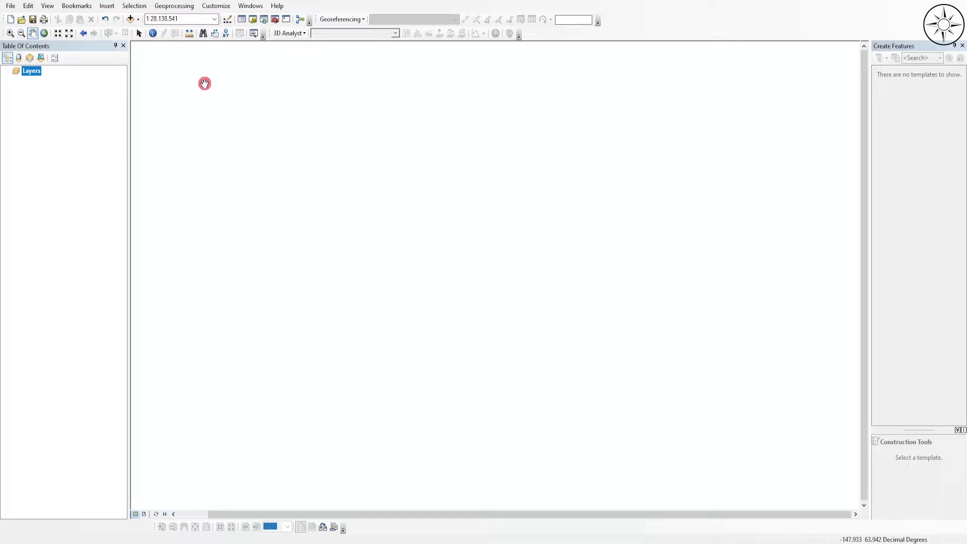
pyautogui.moveTo(131, 19)
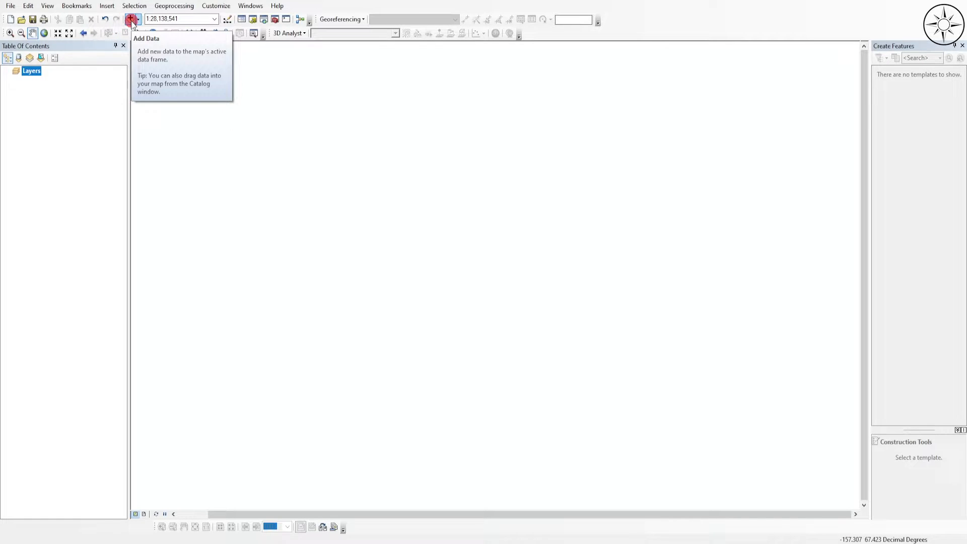
# Step: Add us_cities.shp from the us_cities folder to the map
pyautogui.click(130, 19)
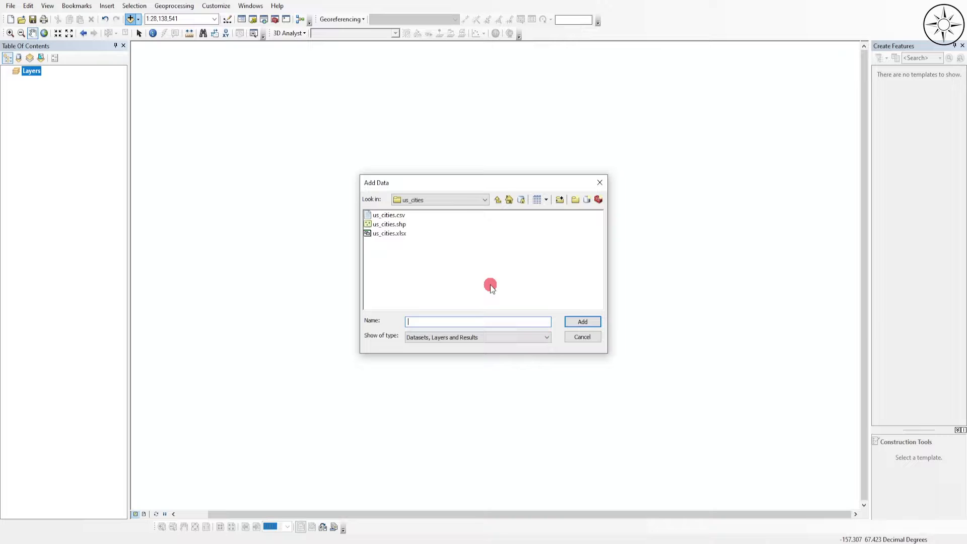
pyautogui.click(390, 224)
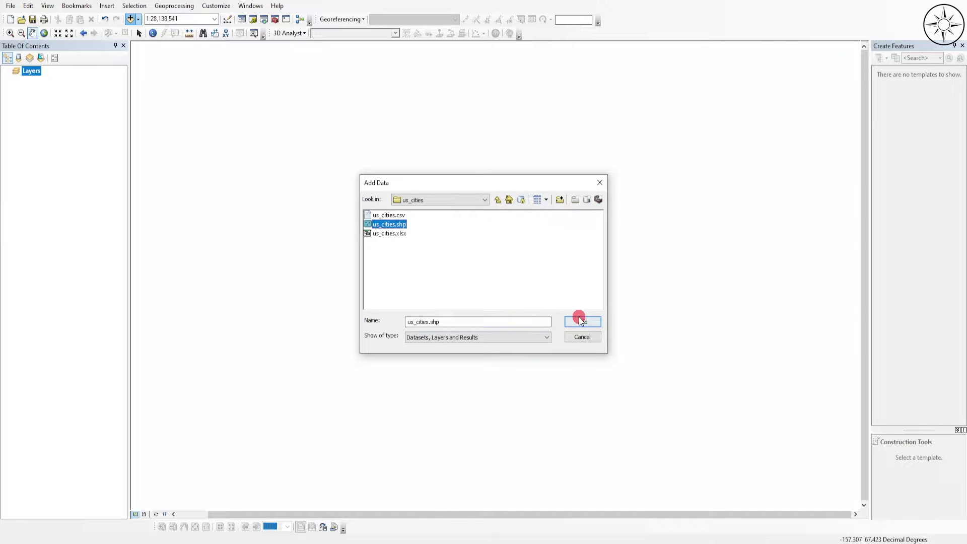
pyautogui.click(581, 321)
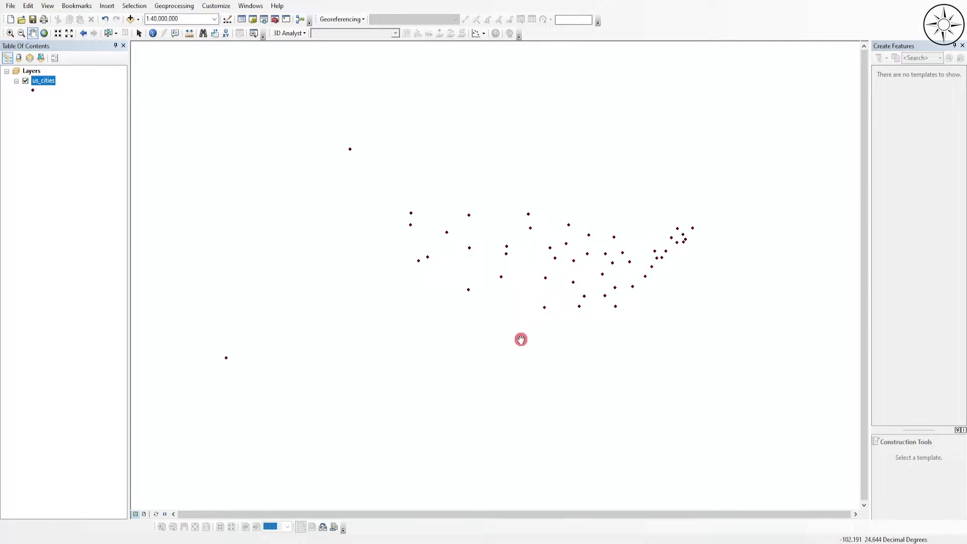
pyautogui.moveTo(121, 232)
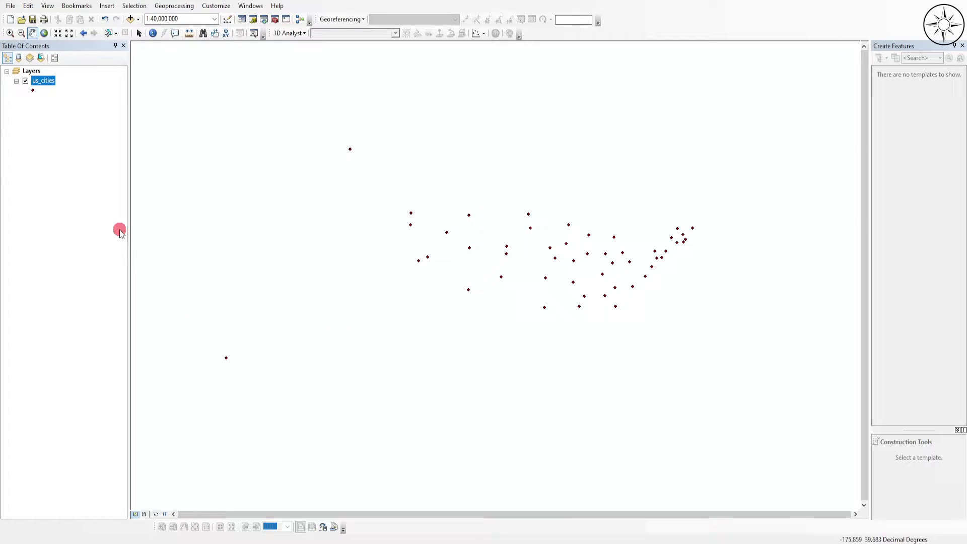
pyautogui.moveTo(385, 230)
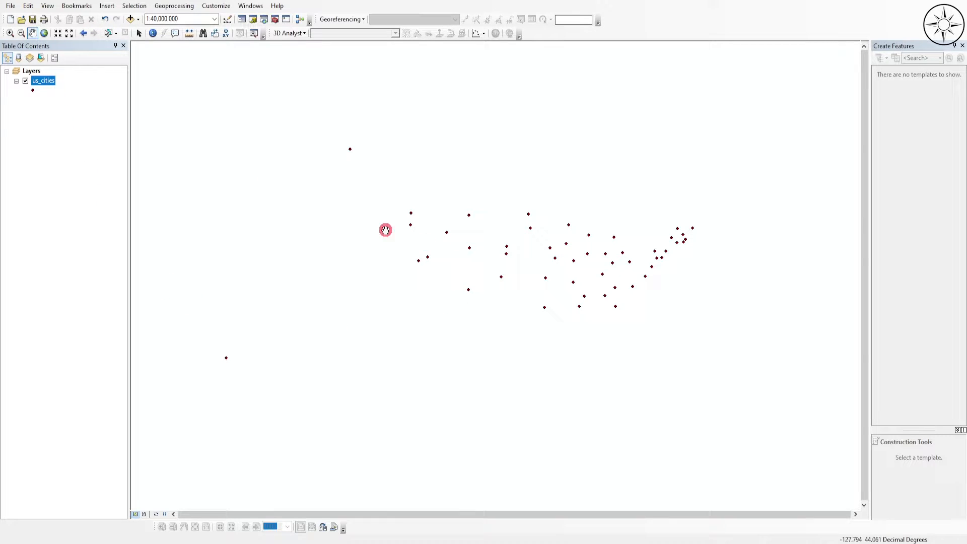
pyautogui.rightClick(43, 80)
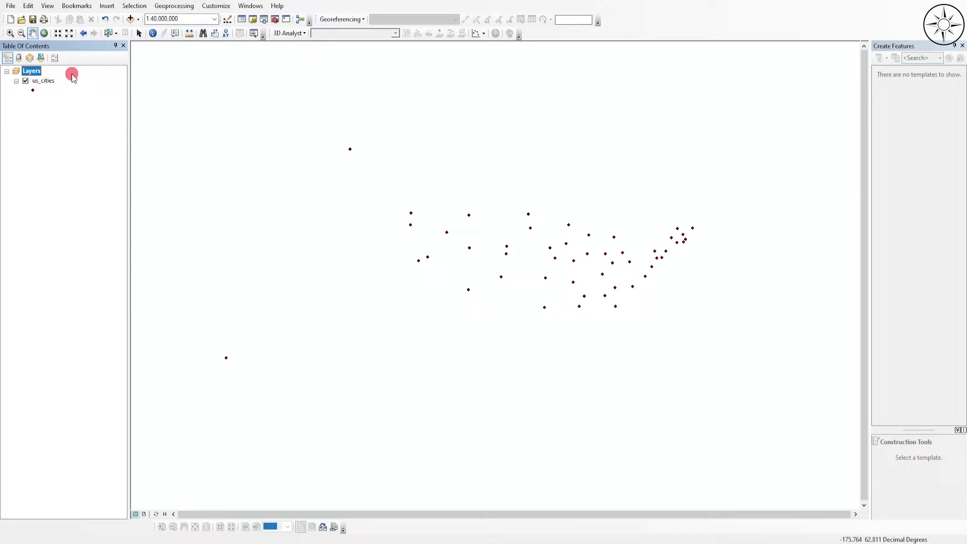
pyautogui.click(43, 80)
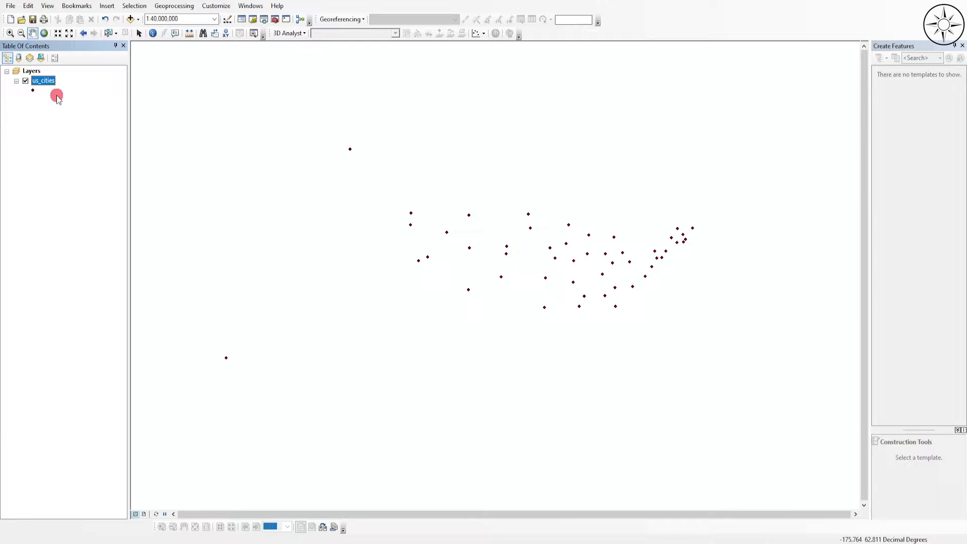
# Step: Open the us_cities layer's attribute table and scroll through its 50 city rows
pyautogui.rightClick(43, 80)
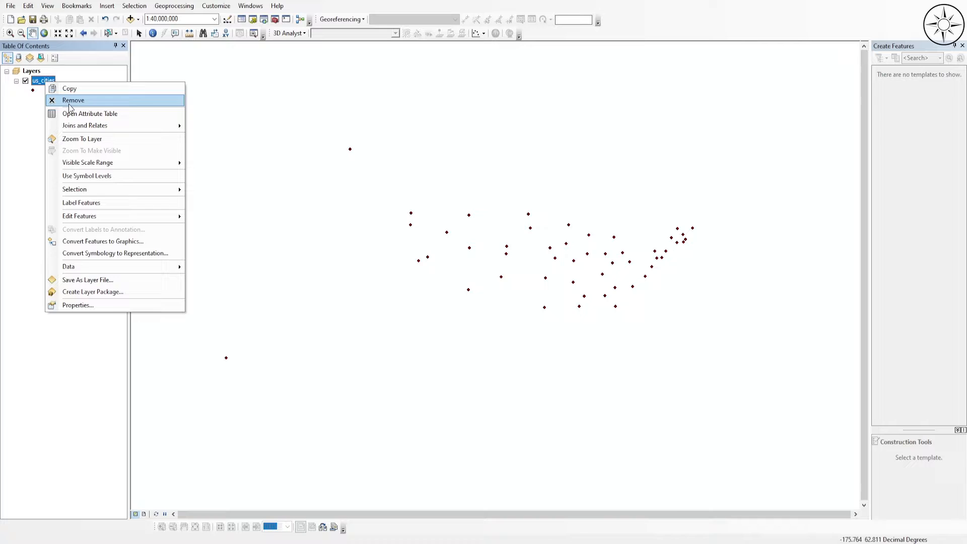
pyautogui.click(90, 113)
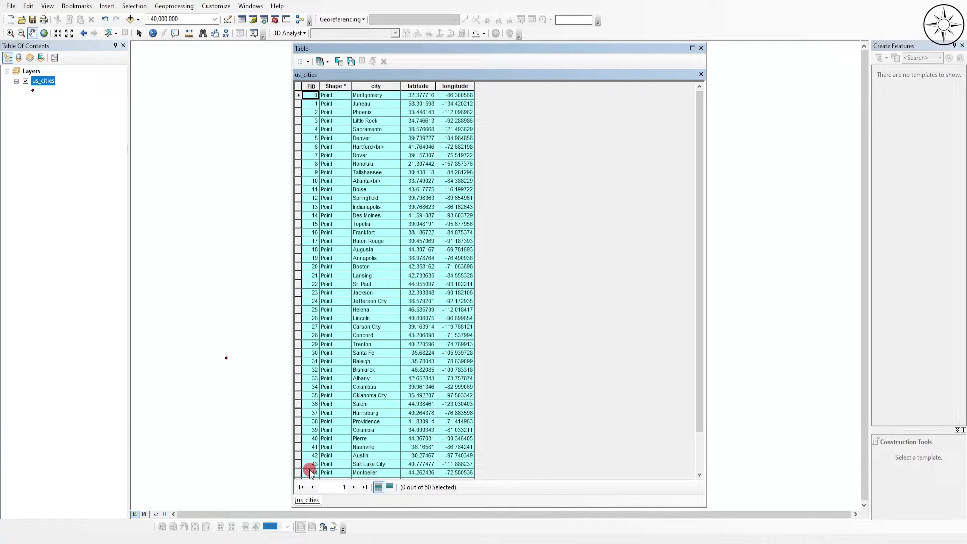
pyautogui.scroll(-3)
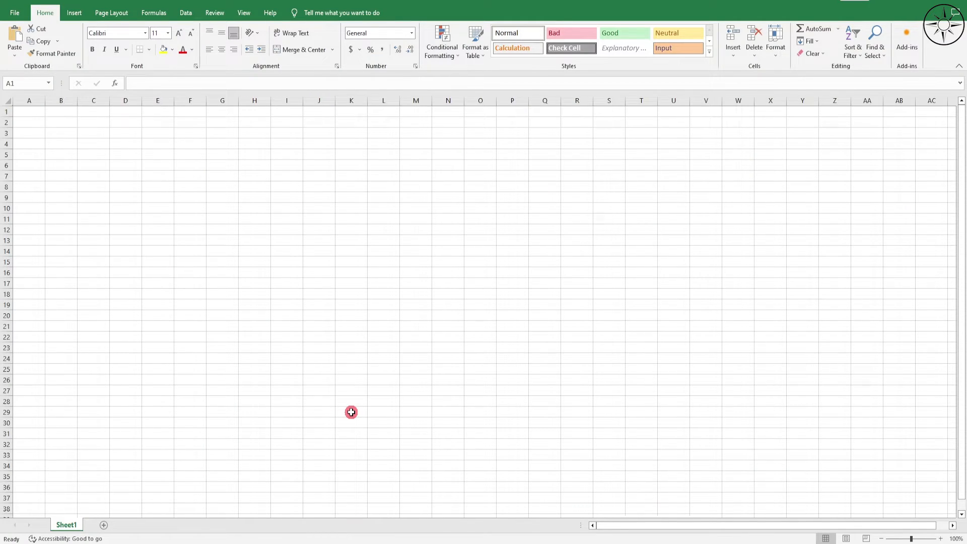
pyautogui.moveTo(130, 228)
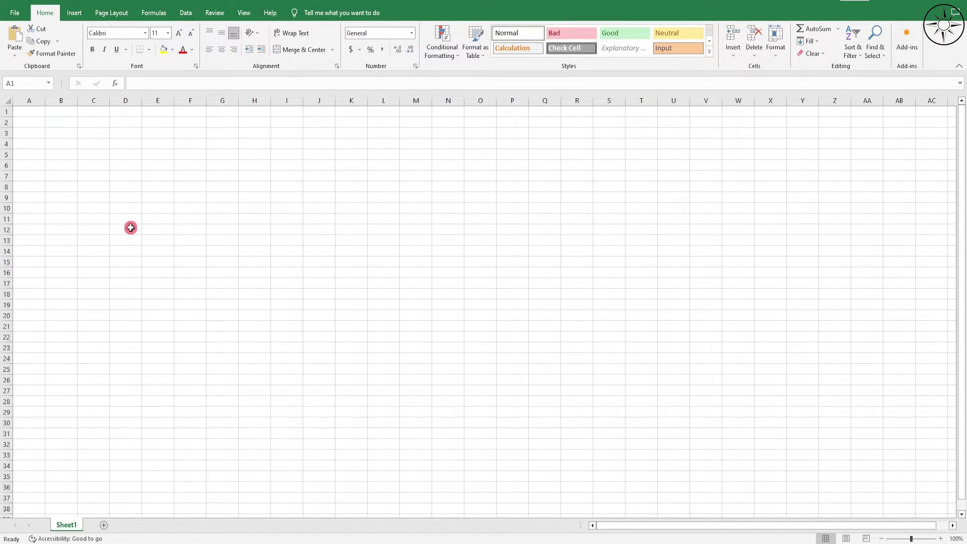
# Step: Paste the copied city records into Sheet1 starting at cell A1
pyautogui.click(30, 112)
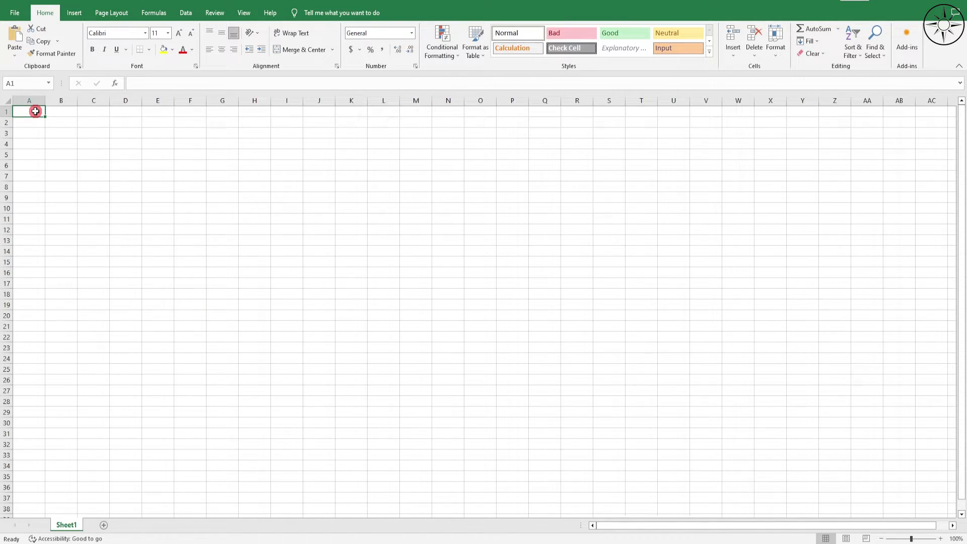
pyautogui.rightClick(35, 111)
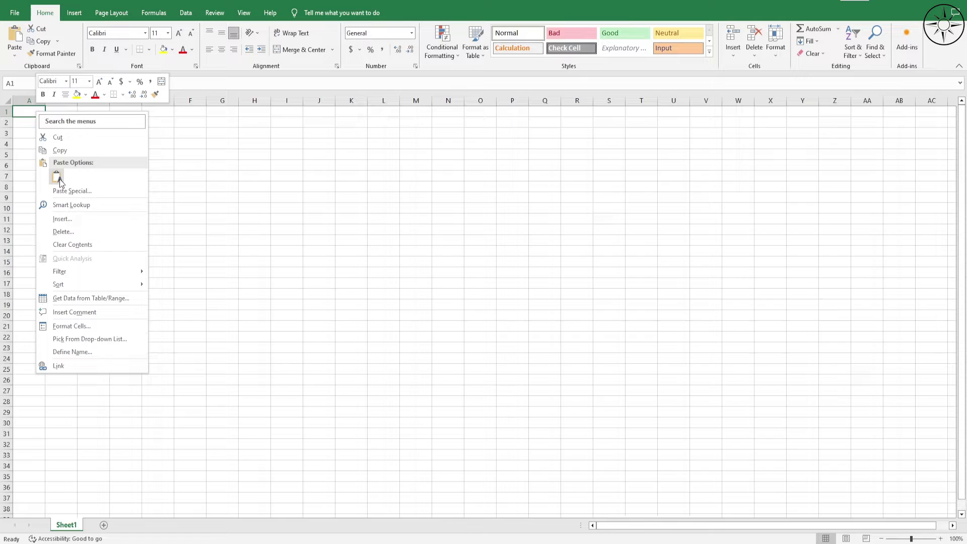
pyautogui.click(56, 176)
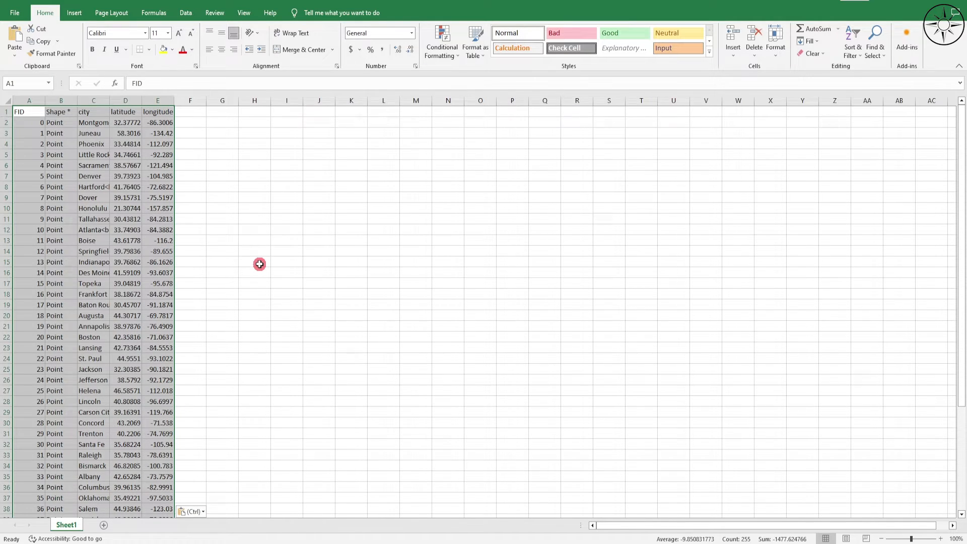
pyautogui.click(253, 261)
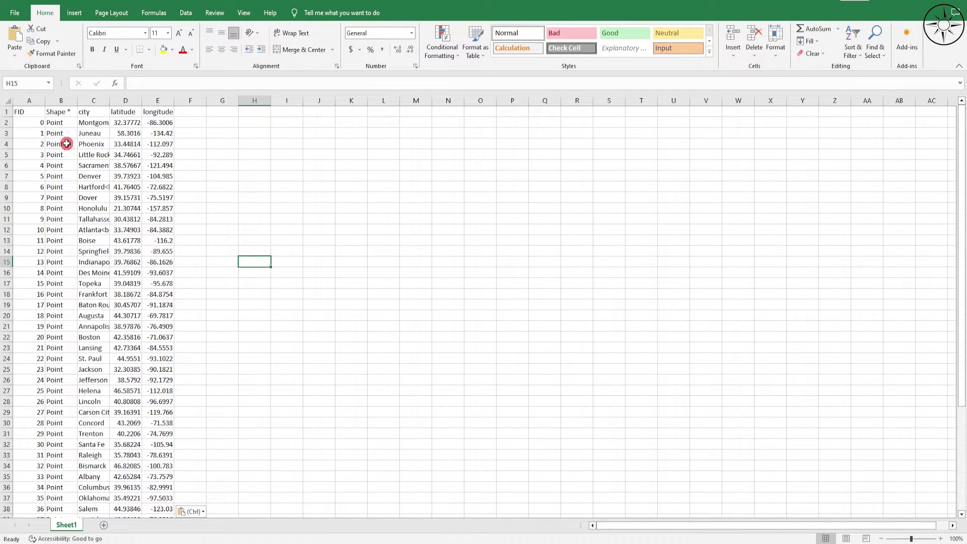
pyautogui.moveTo(97, 167)
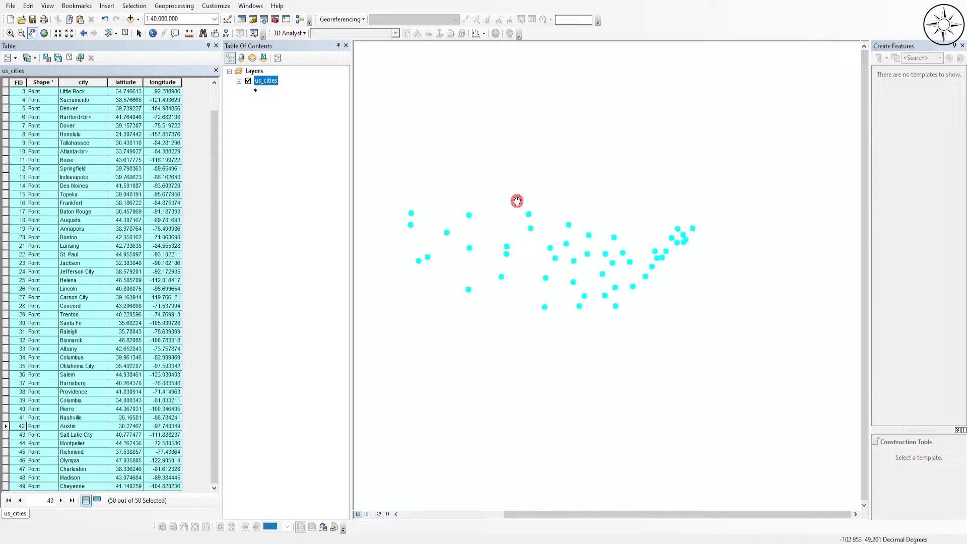
pyautogui.moveTo(245, 135)
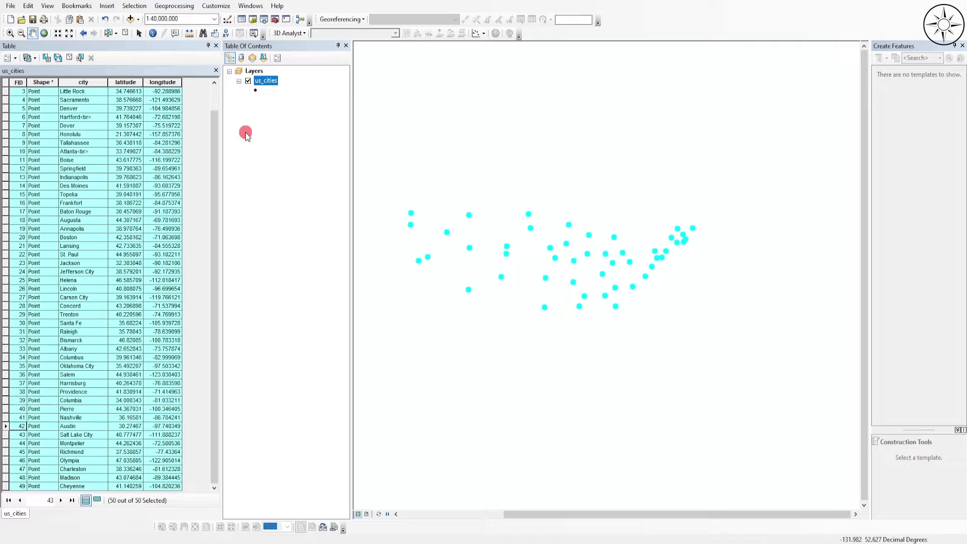
pyautogui.moveTo(127, 33)
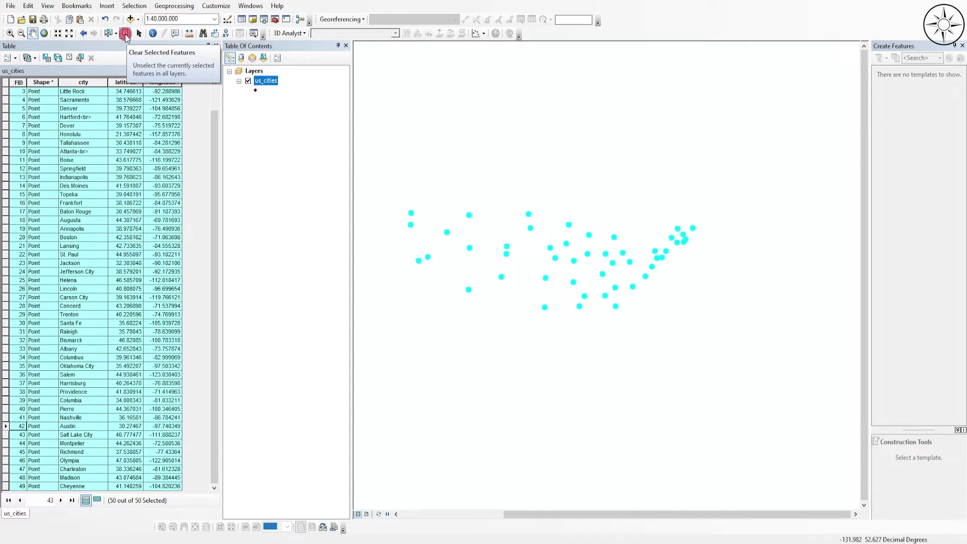
# Step: Clear the selected us_cities features so 0 of 50 are selected
pyautogui.click(126, 33)
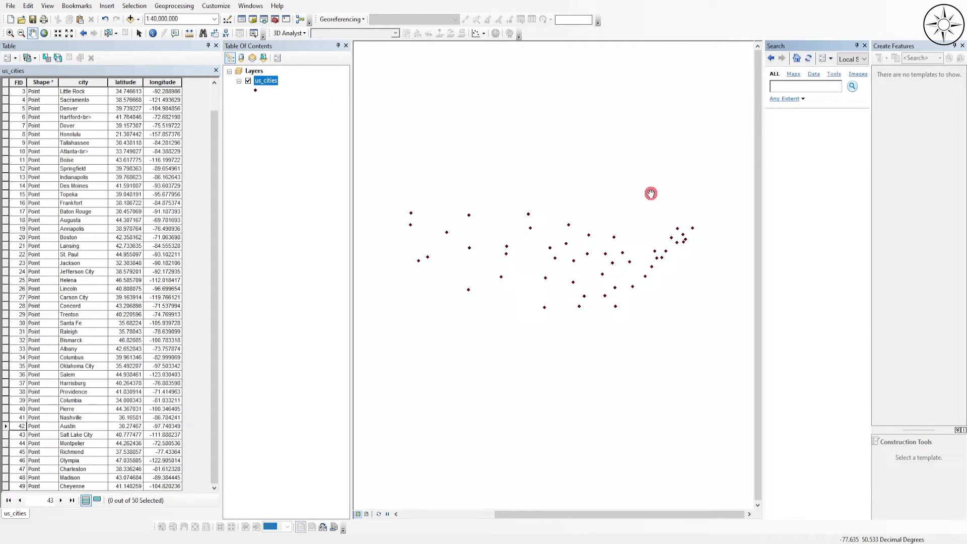
# Step: Search the tools for 'excel' to find Table To Excel
pyautogui.write('excel')
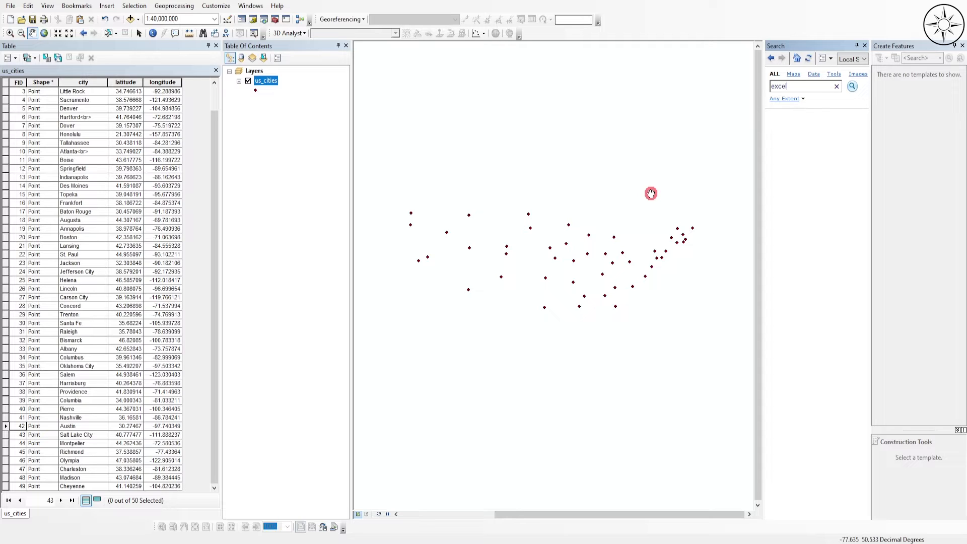
pyautogui.click(852, 86)
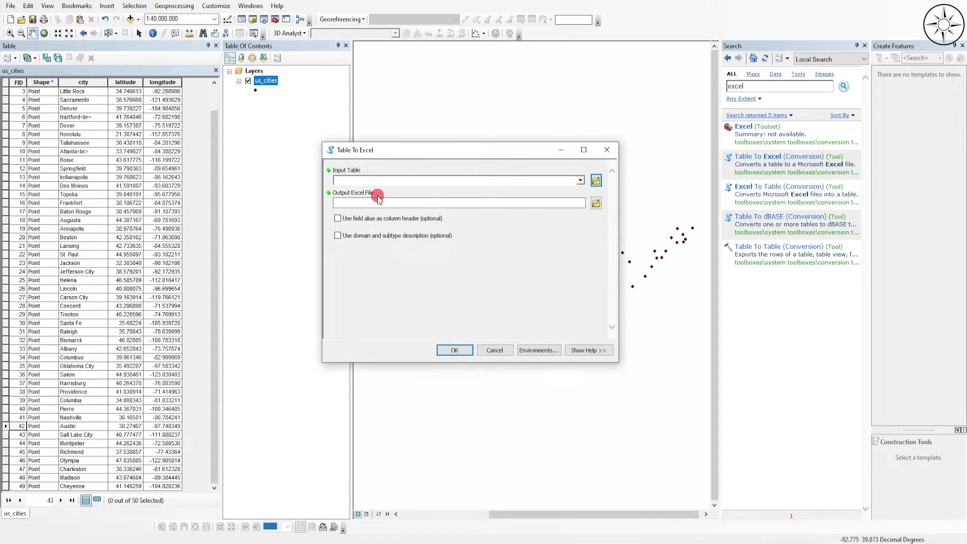
pyautogui.moveTo(343, 168)
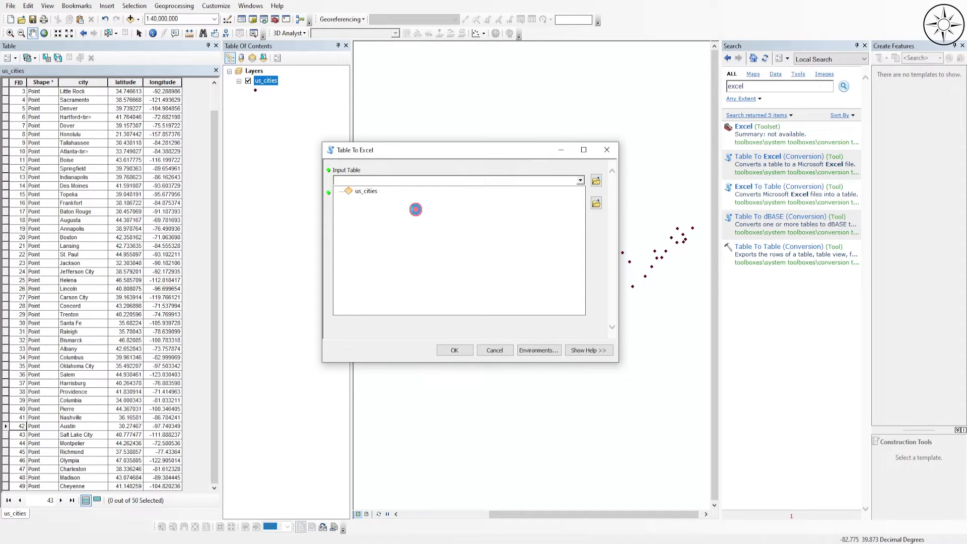
# Step: Run Table To Excel on us_cities, saving output as cities.xls
pyautogui.click(366, 190)
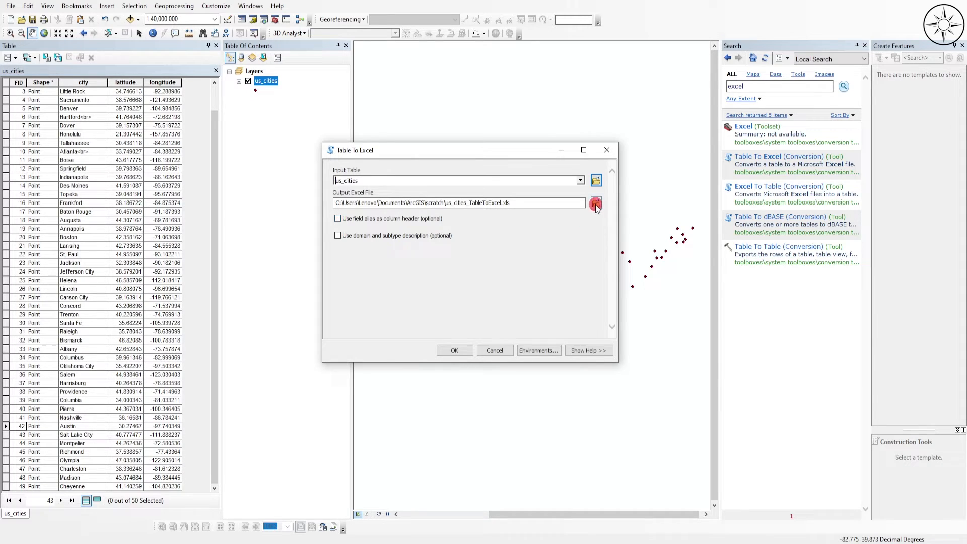
pyautogui.click(596, 204)
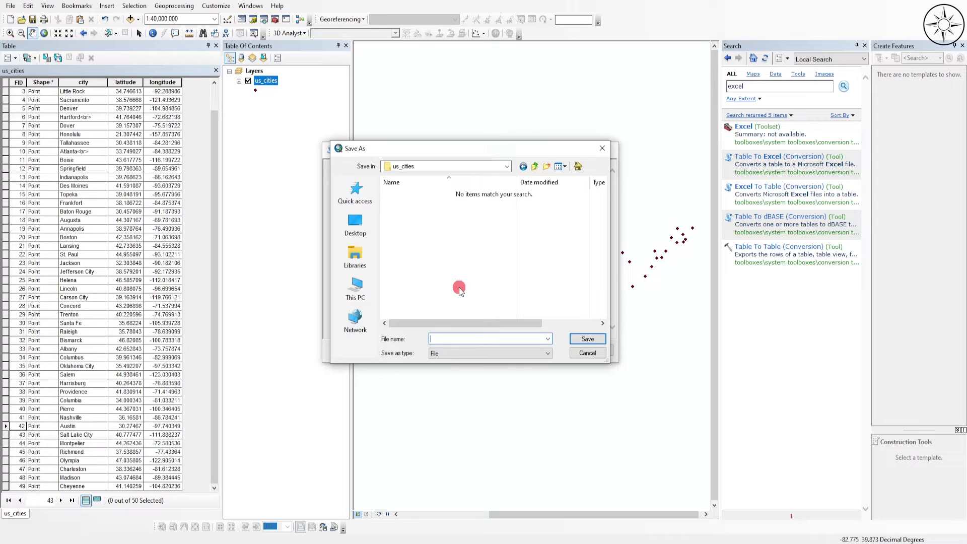
pyautogui.write('cities')
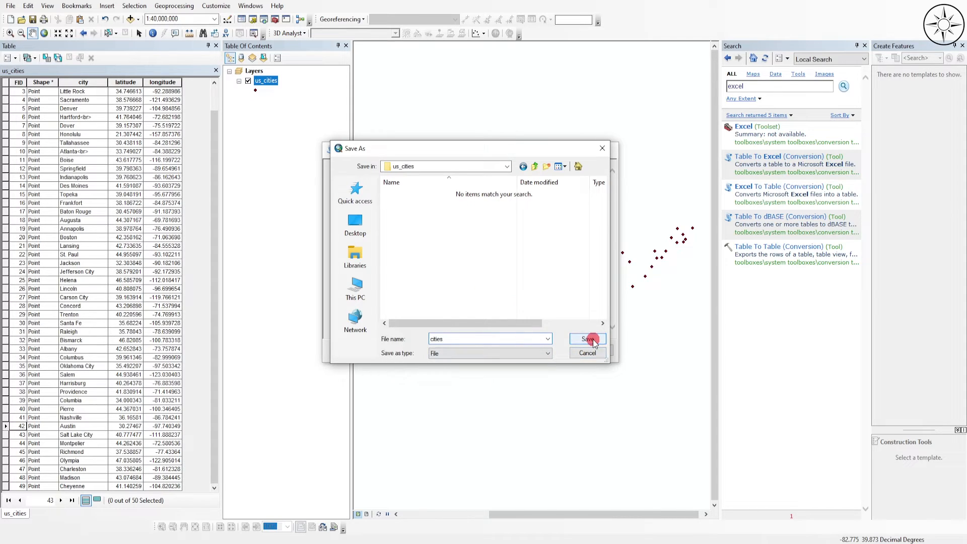
pyautogui.click(588, 339)
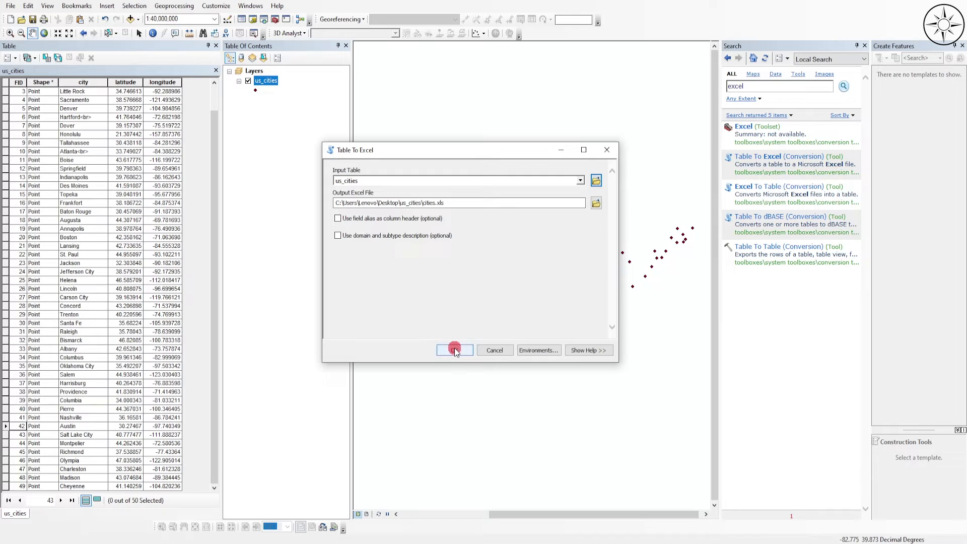
pyautogui.click(454, 351)
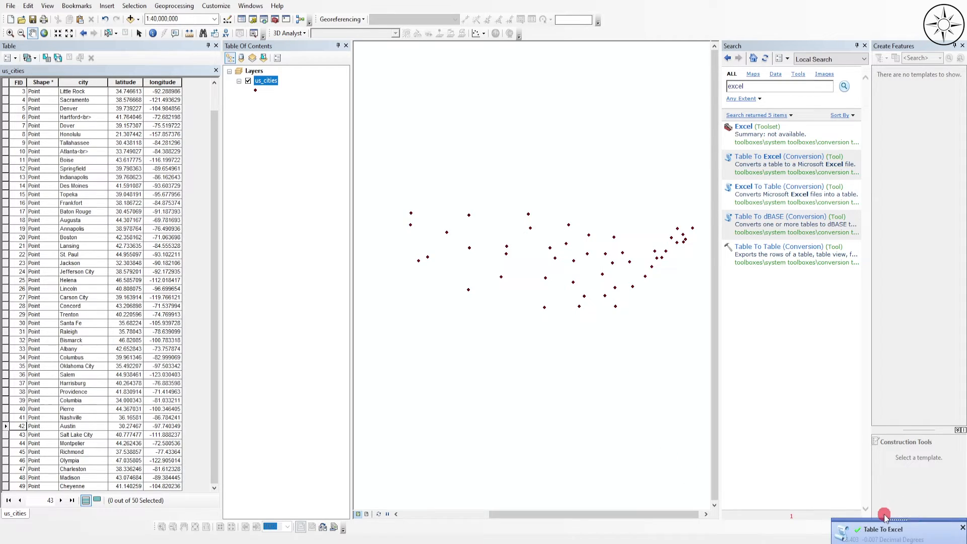